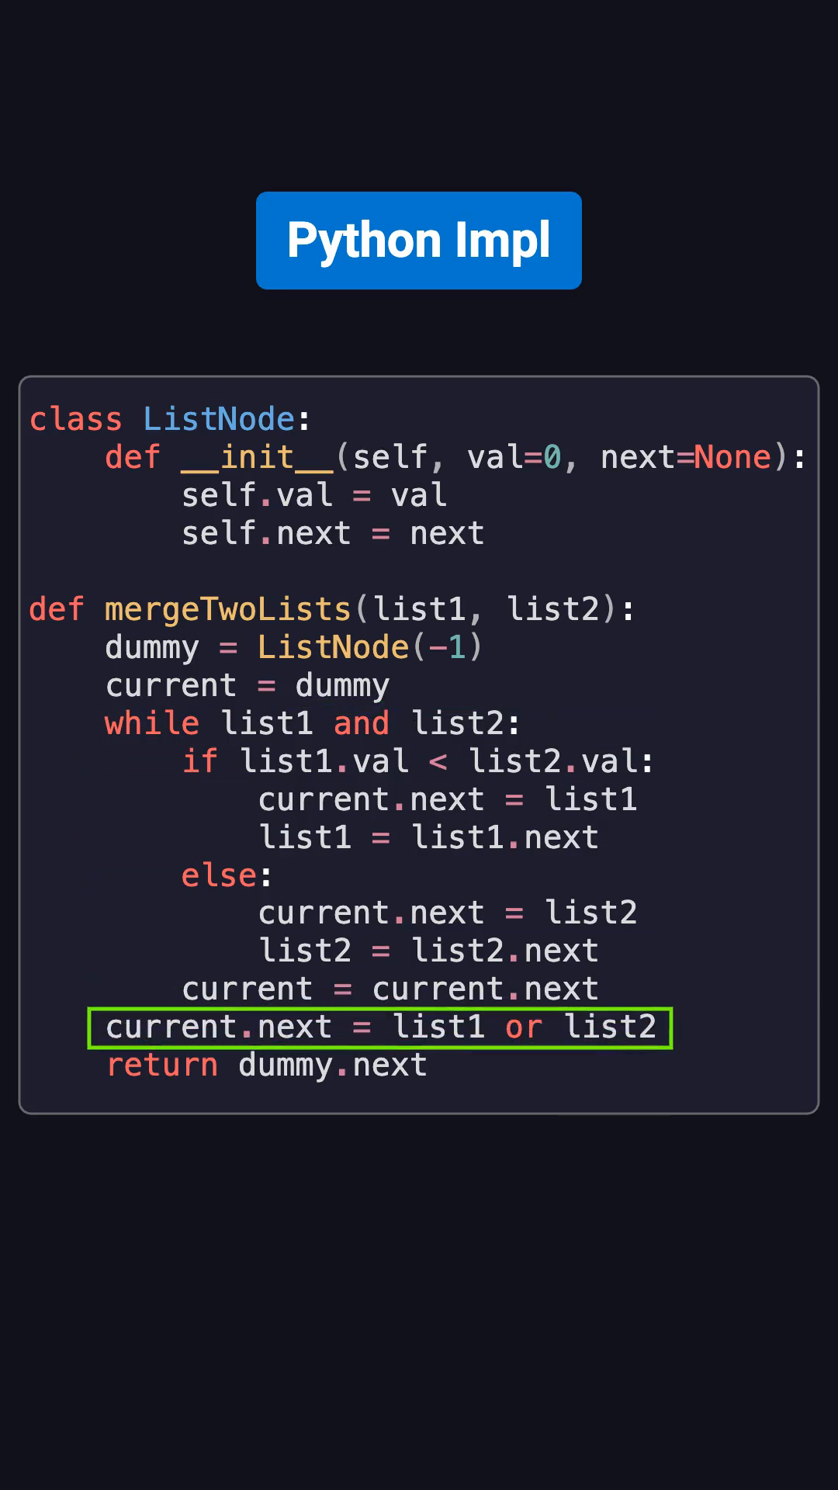
Advance the slide so the green highlight box lands on the 'return dummy.next' line.
{"action": "left_click", "coordinate": [268, 1065]}
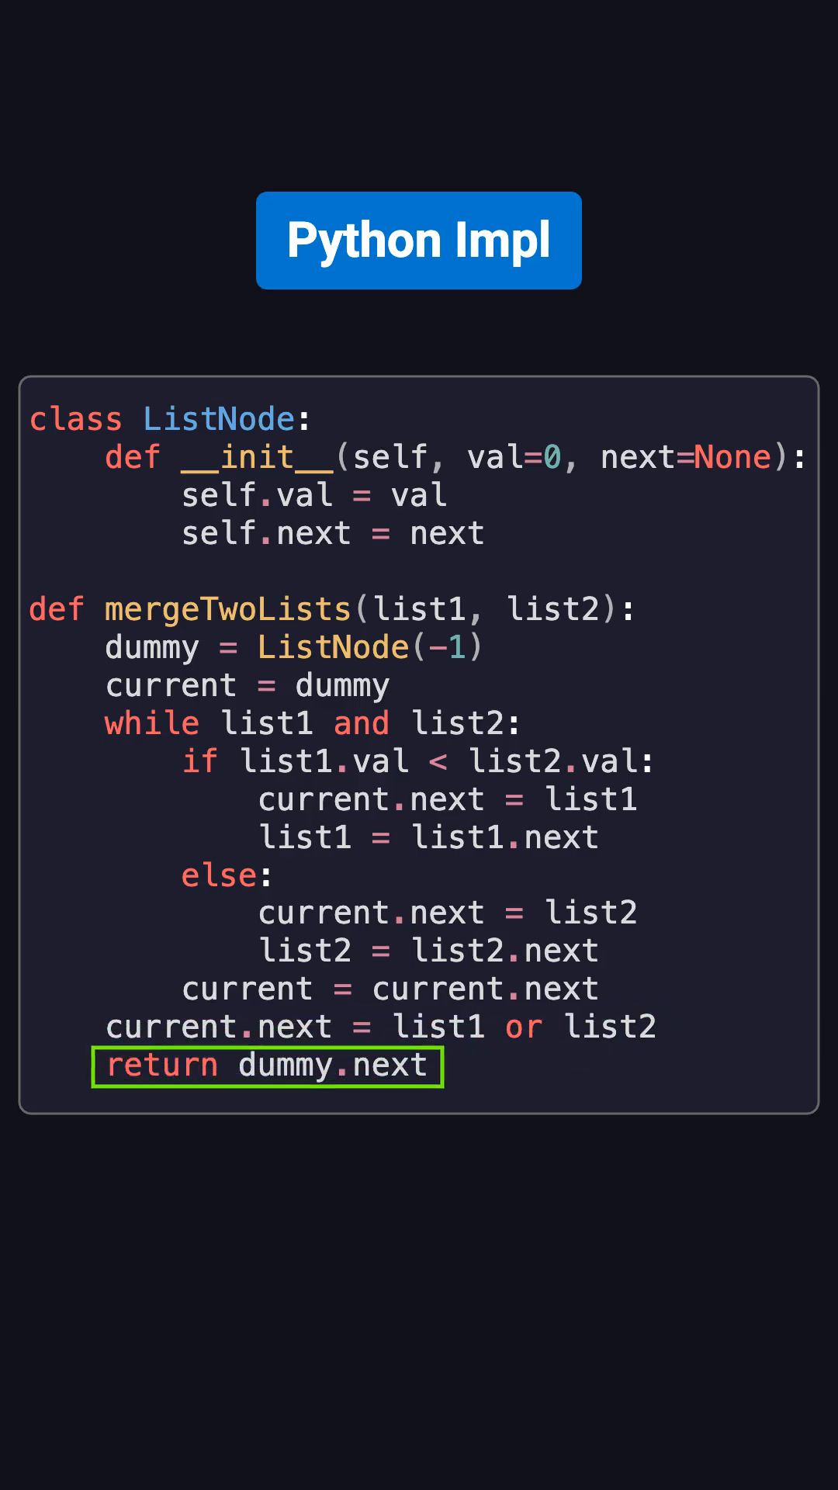